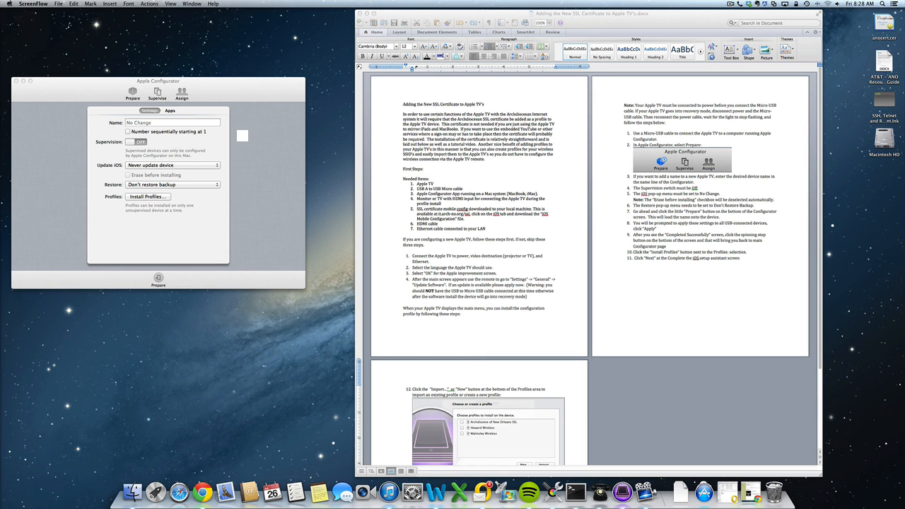
# Enter 'Room 217 Apple TV' as the device name and start Prepare.
pyautogui.click(173, 122)
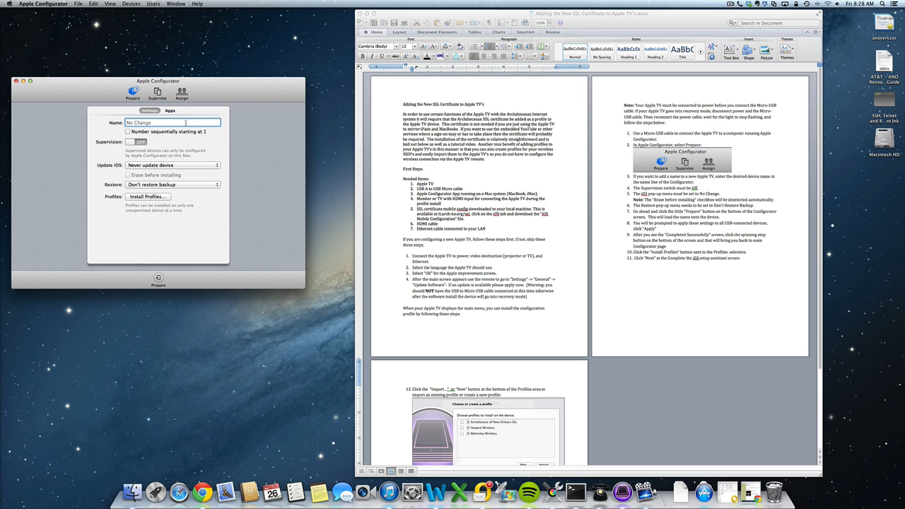
pyautogui.write('Room 217 A')
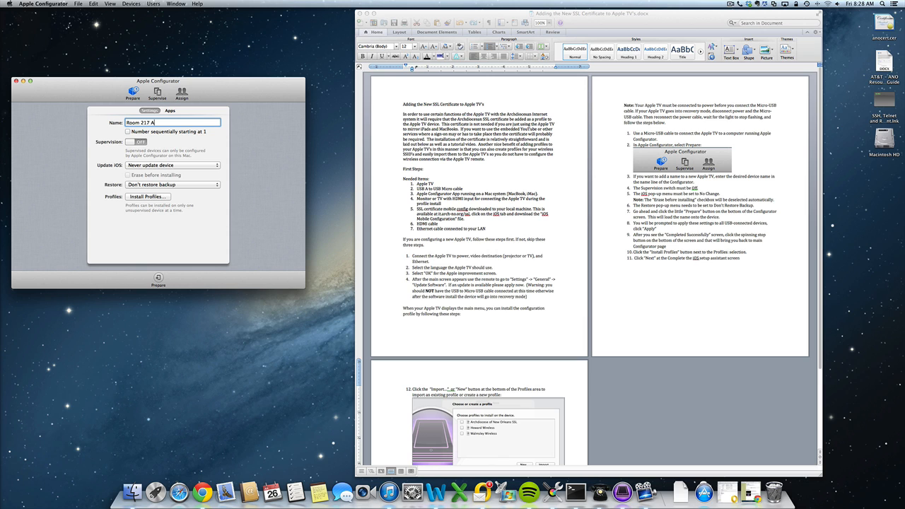
pyautogui.write('pple TV')
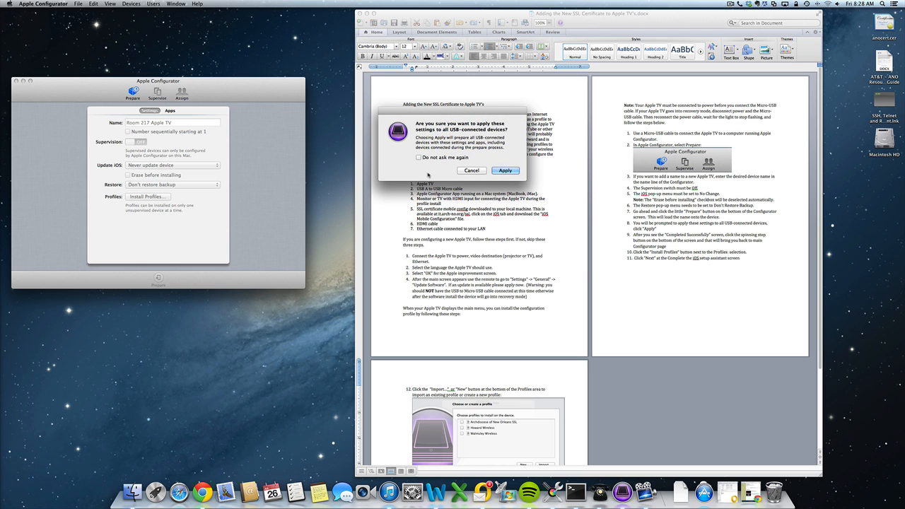
# Apply the settings to the connected Apple TV and return to the Prepare settings.
pyautogui.click(505, 169)
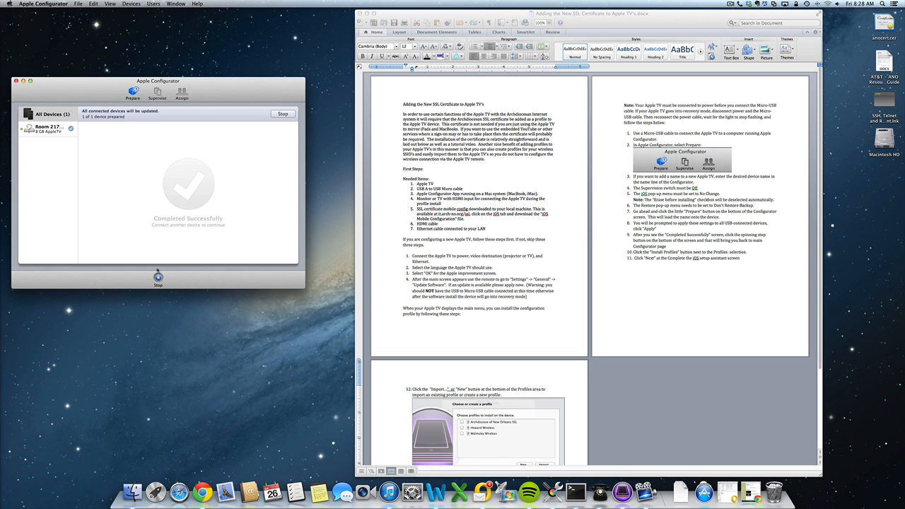
pyautogui.click(133, 92)
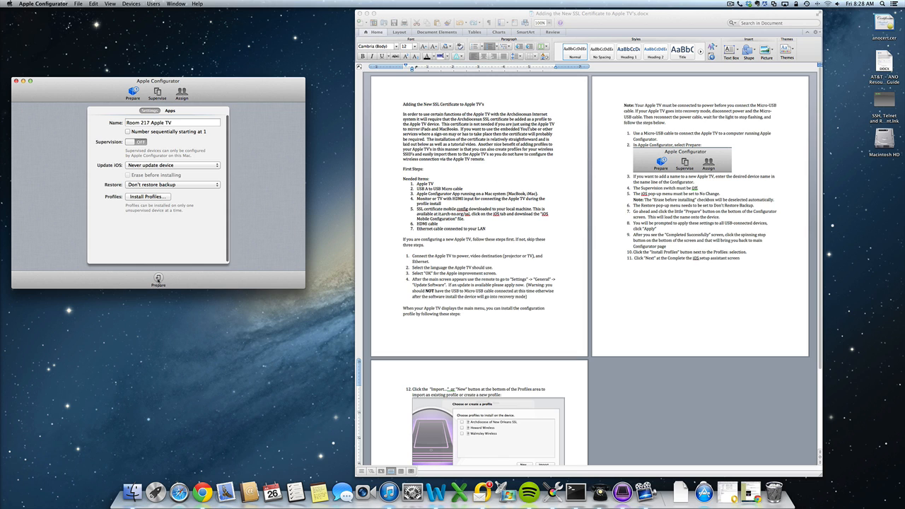
pyautogui.moveTo(158, 277)
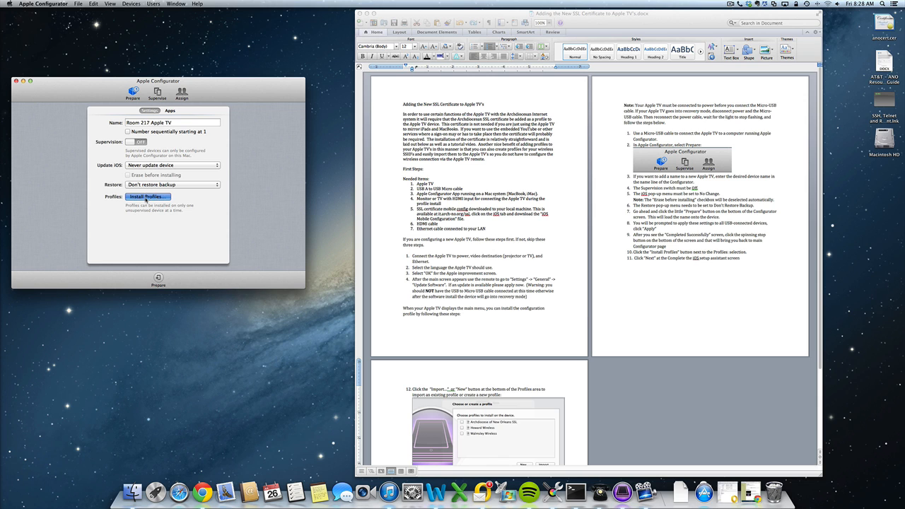
# Install the Archdiocese of New Orleans SSL, Howard Wireless and Walmsley Wireless profiles until Install Succeeded.
pyautogui.click(147, 197)
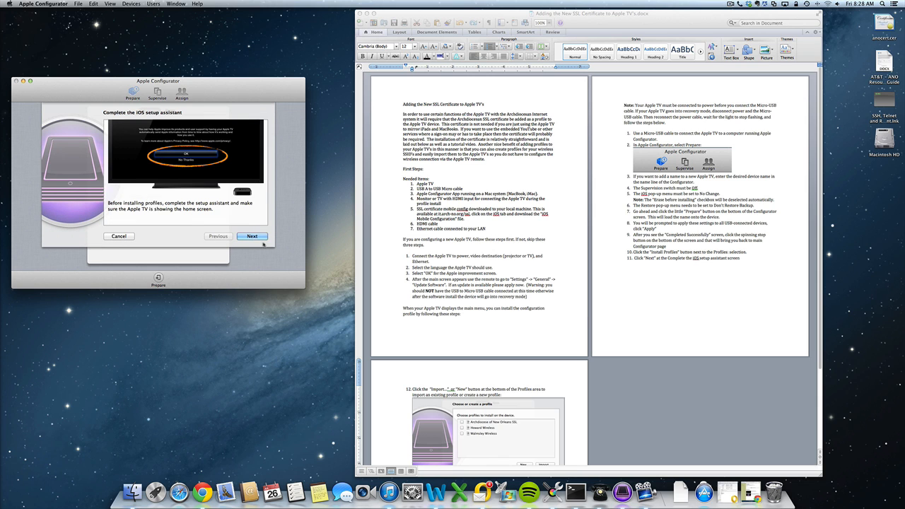
pyautogui.click(252, 236)
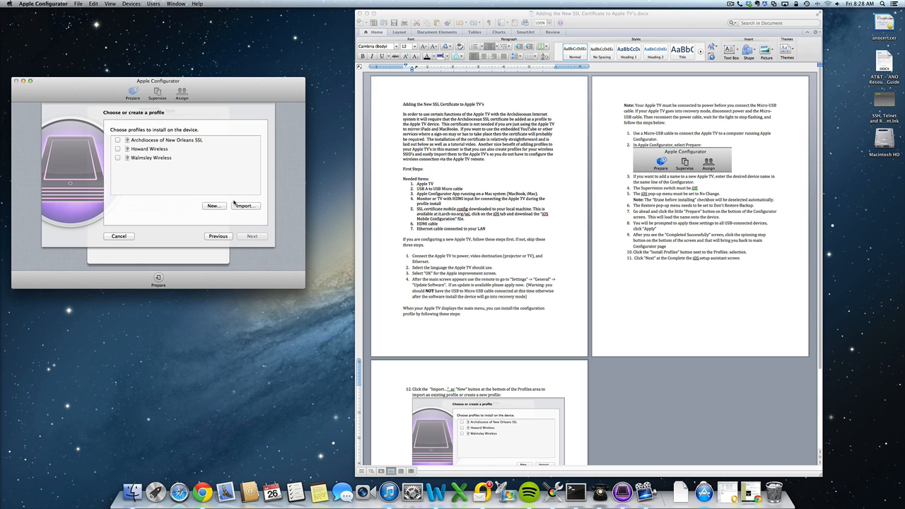
pyautogui.moveTo(153, 167)
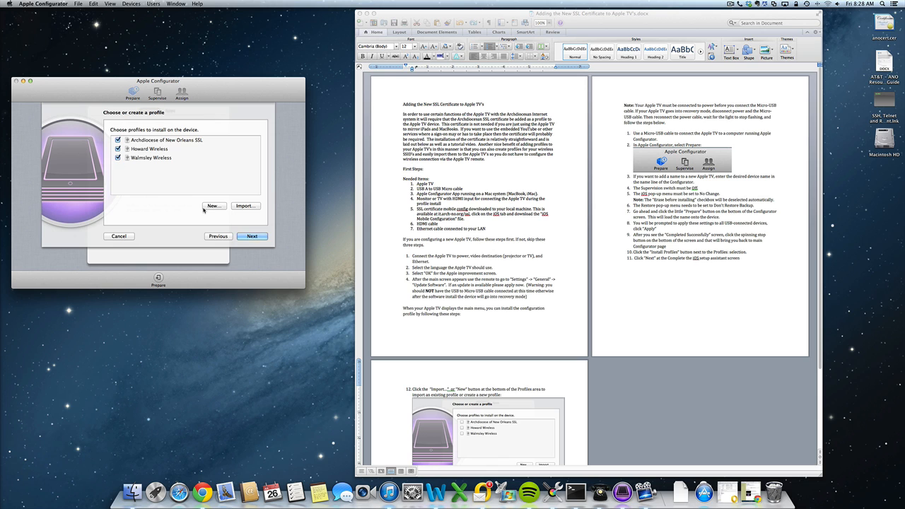
pyautogui.click(252, 235)
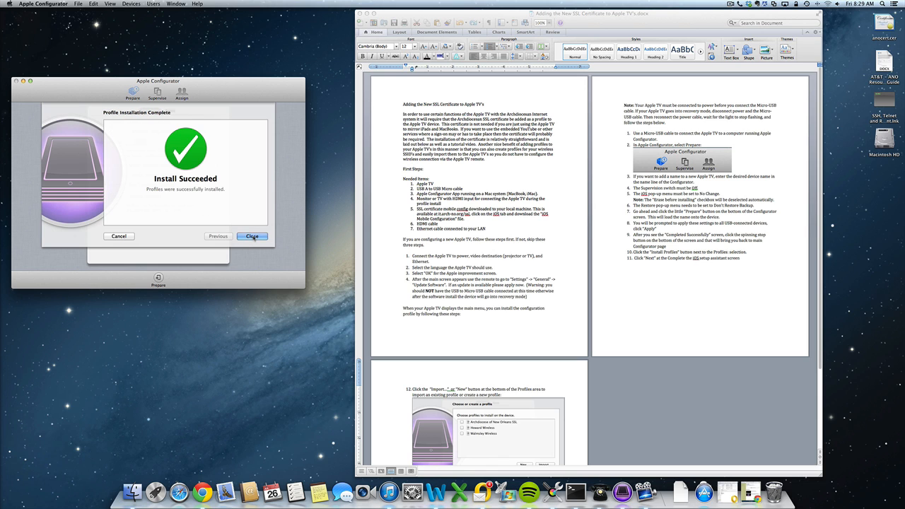
pyautogui.click(252, 236)
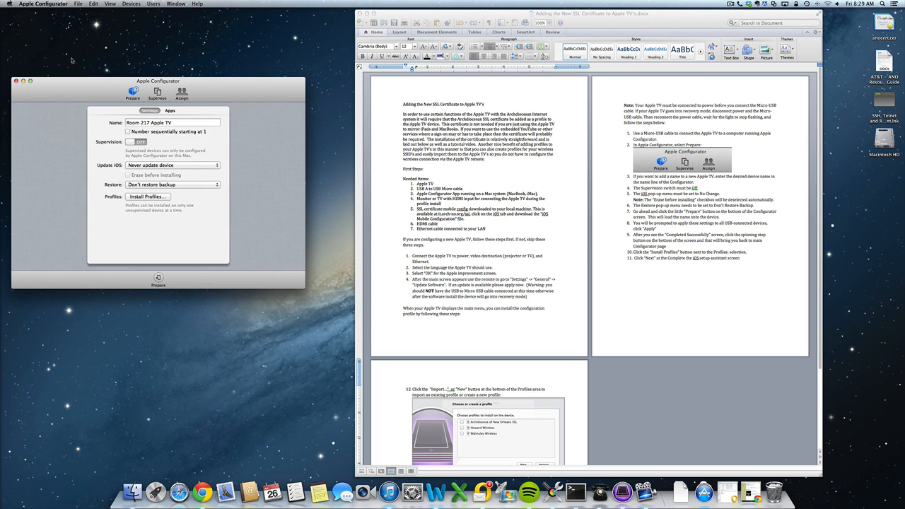
# Quit Apple Configurator from the application menu.
pyautogui.click(42, 3)
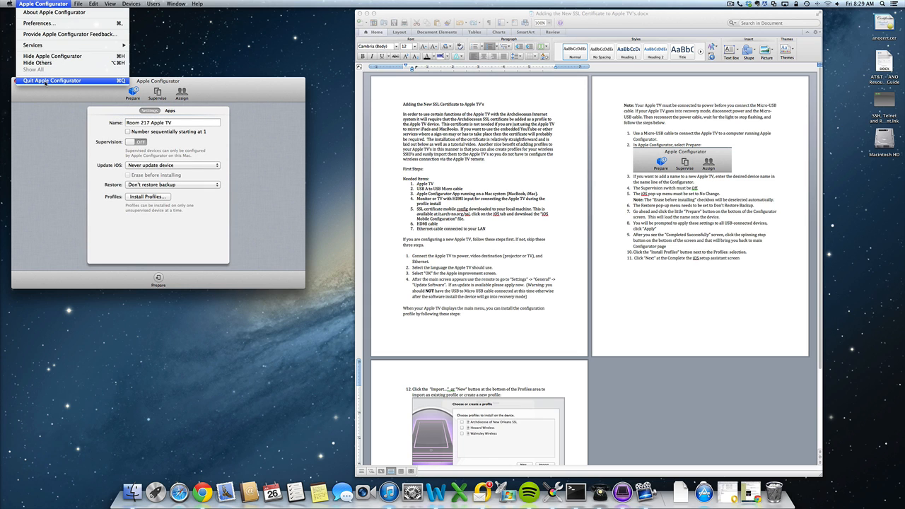
pyautogui.click(44, 79)
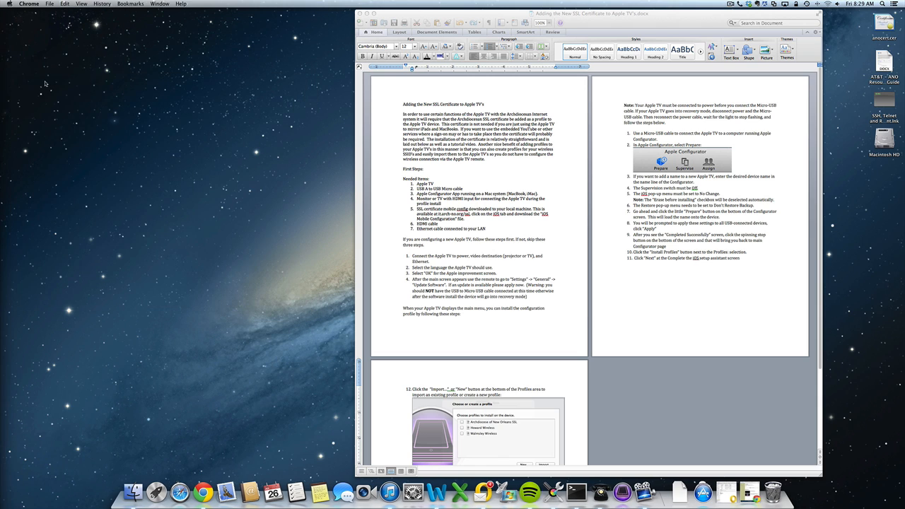